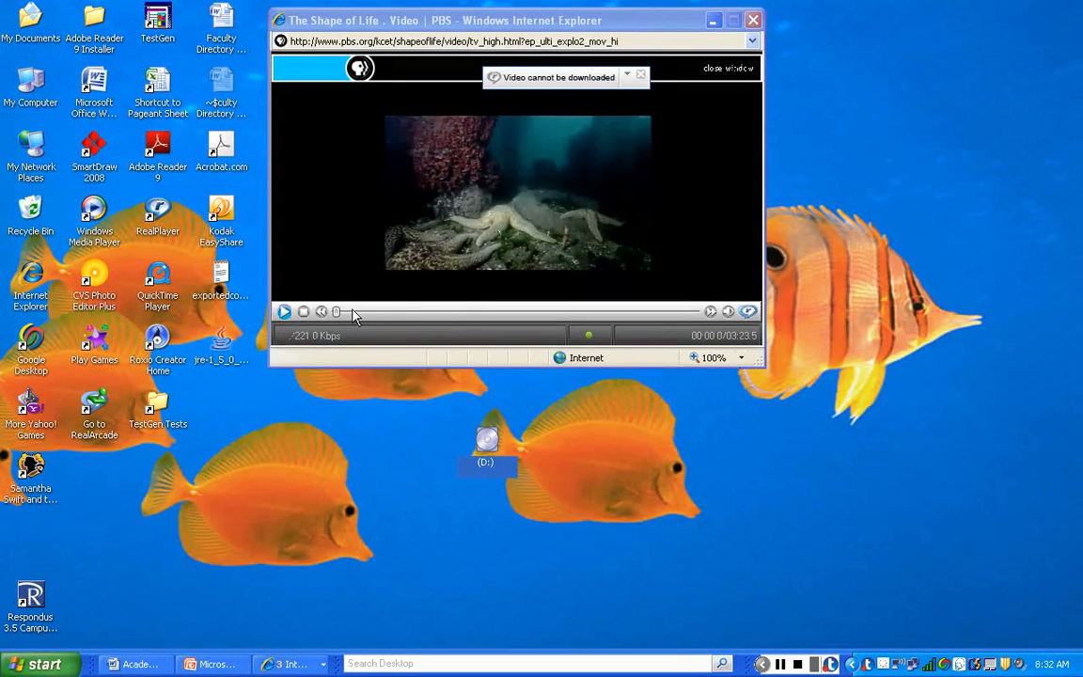
- Start playback of the Shape of Life sea star video from the player's control bar
{"action": "left_click", "coordinate": [303, 311]}
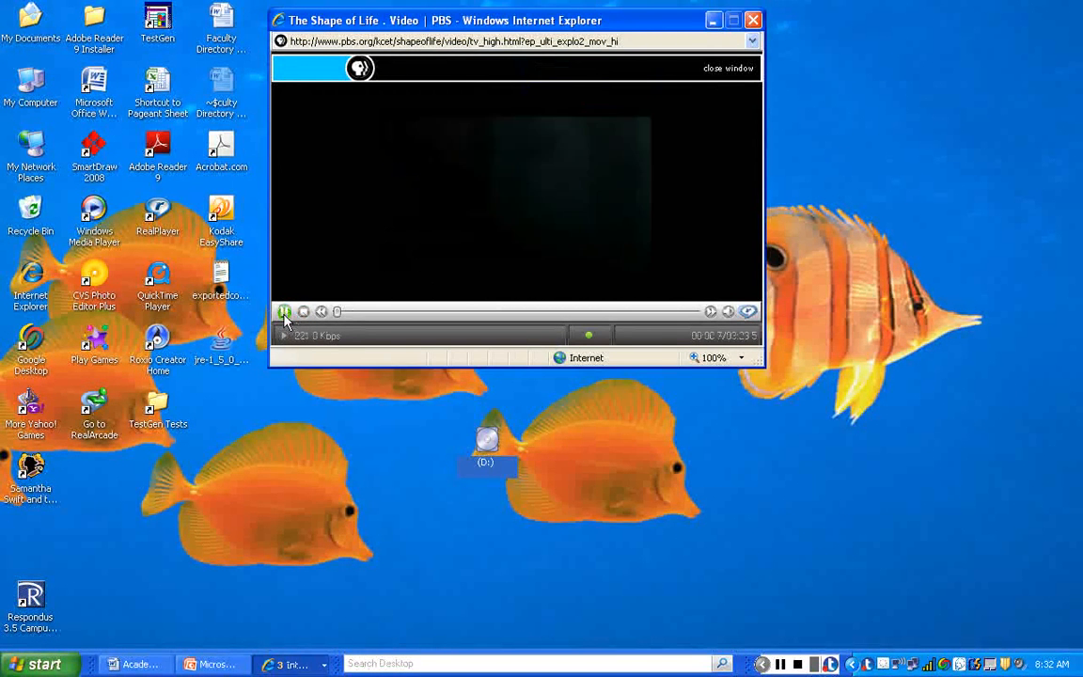
{"action": "left_click", "coordinate": [285, 311]}
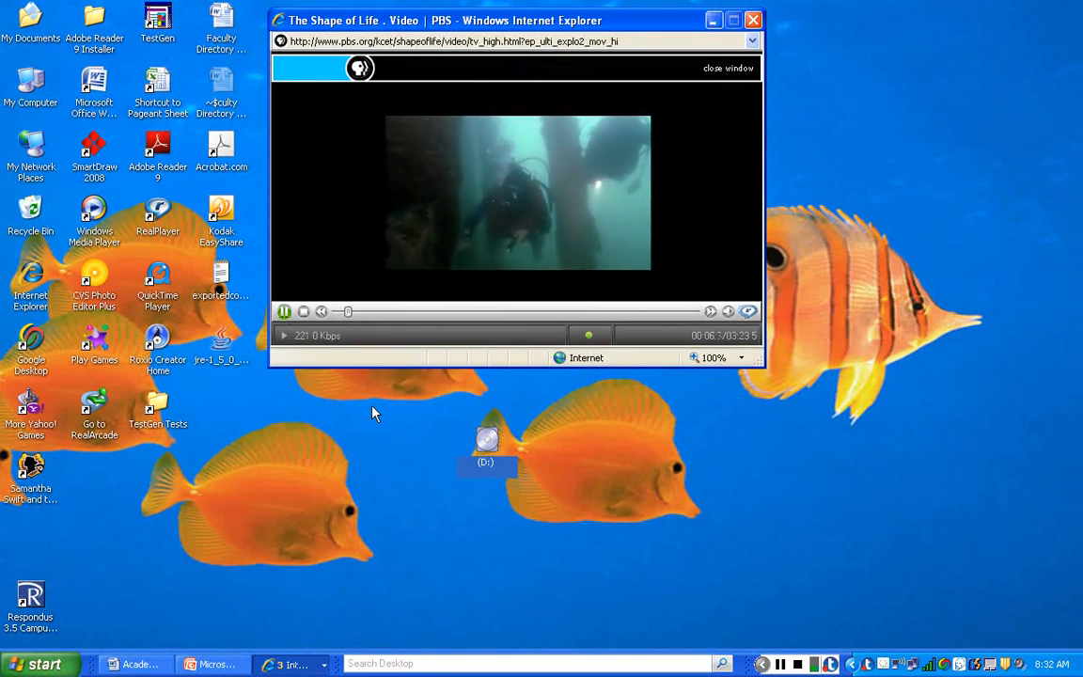
{"action": "mouse_move", "coordinate": [529, 428]}
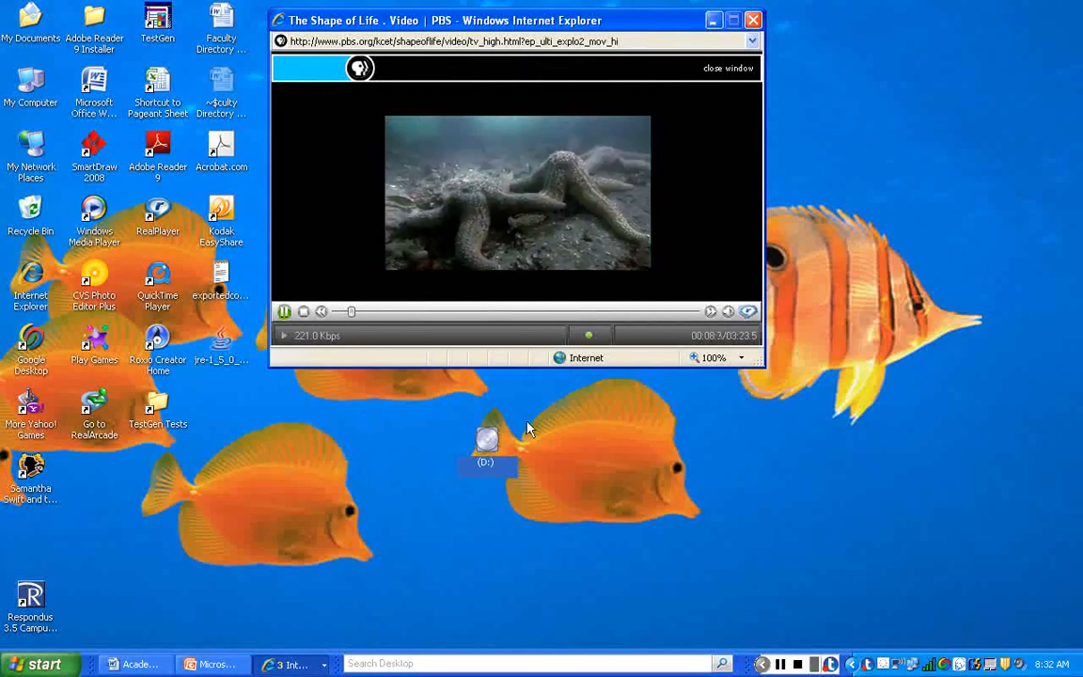